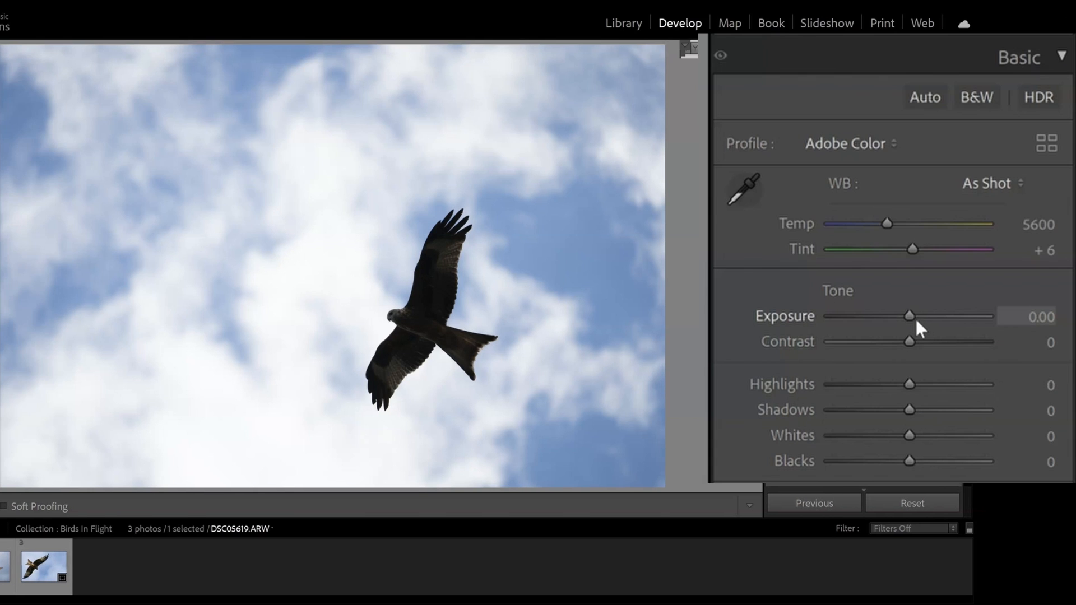
Raise Exposure to about +1.04 to brighten the silhouetted kite
drag(910, 316, 923, 316)
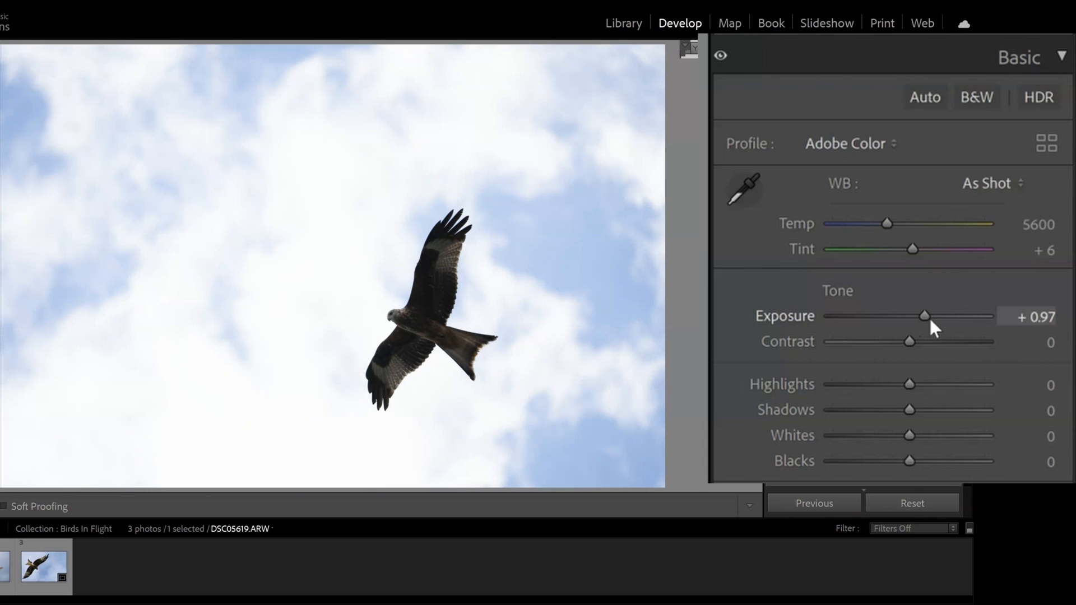
drag(923, 316, 926, 316)
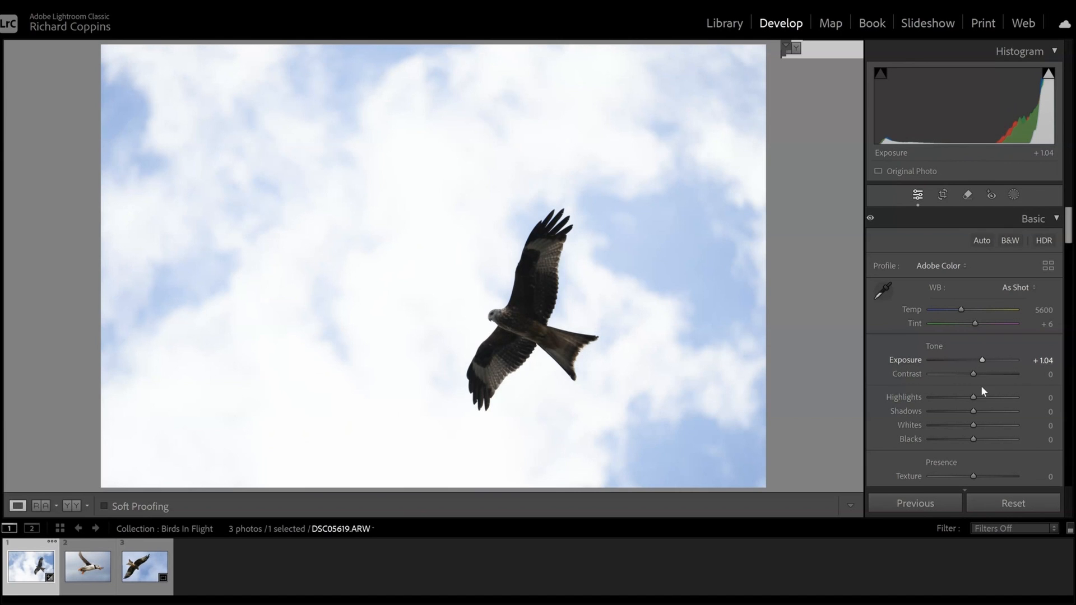
Set Highlights to about −86 and Shadows to +27 to restore cloud detail
drag(973, 397, 887, 385)
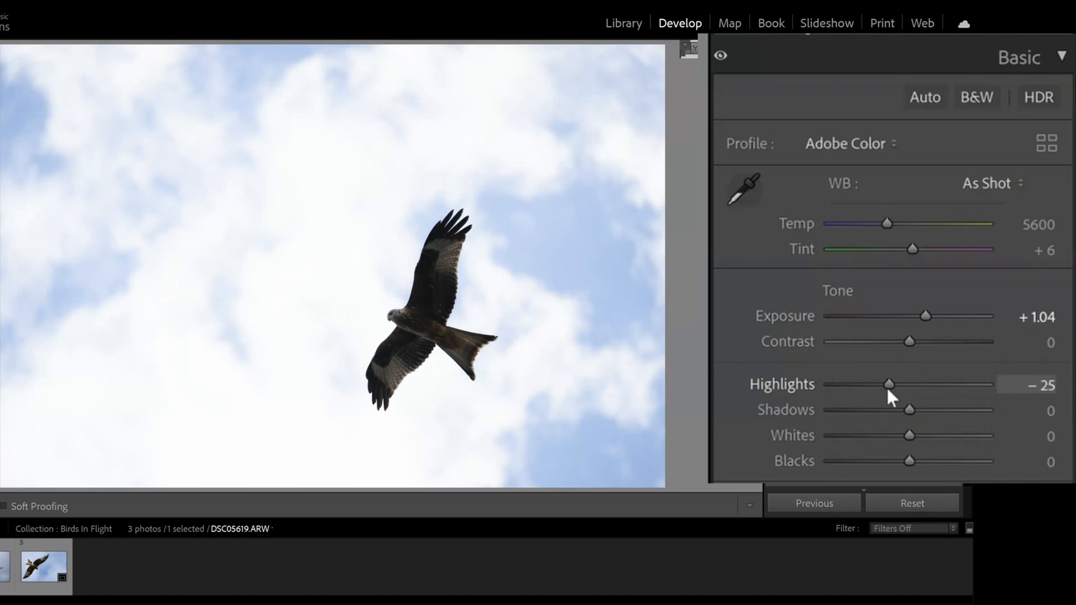
drag(888, 384, 883, 383)
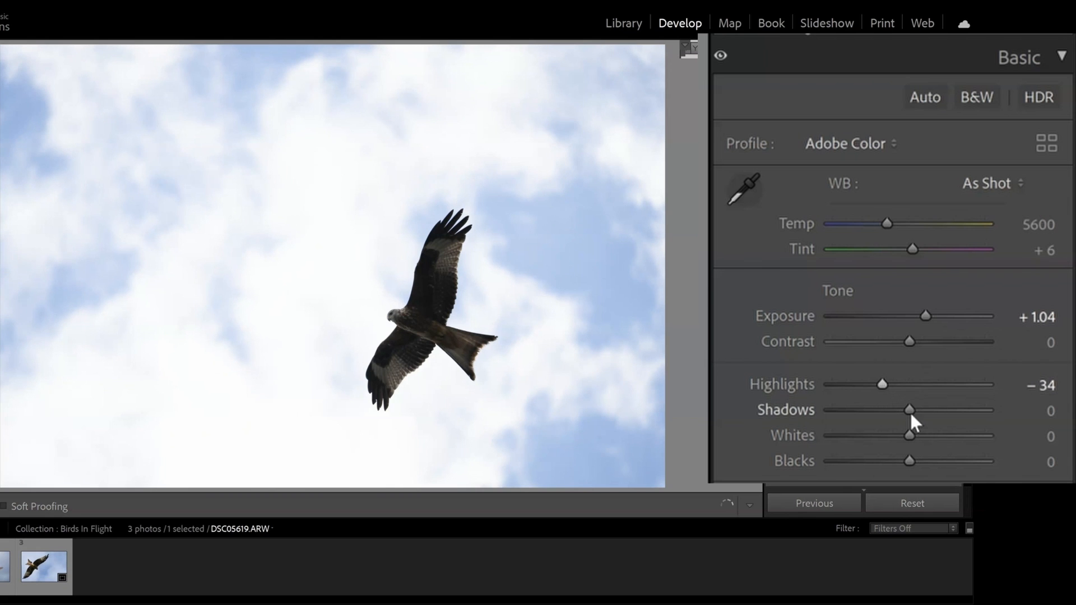
drag(906, 410, 931, 411)
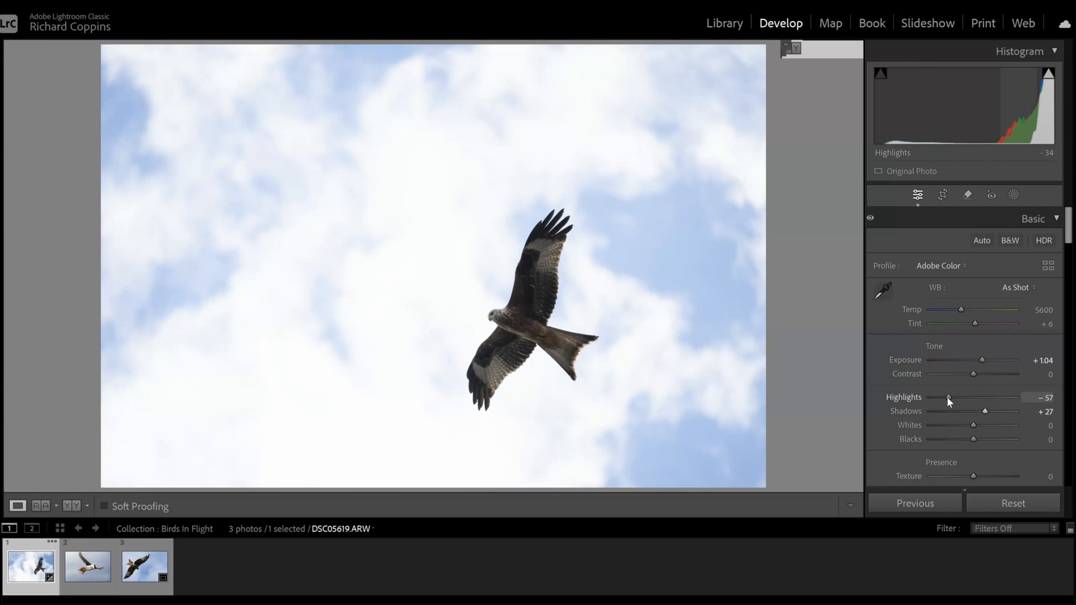
drag(948, 398, 937, 398)
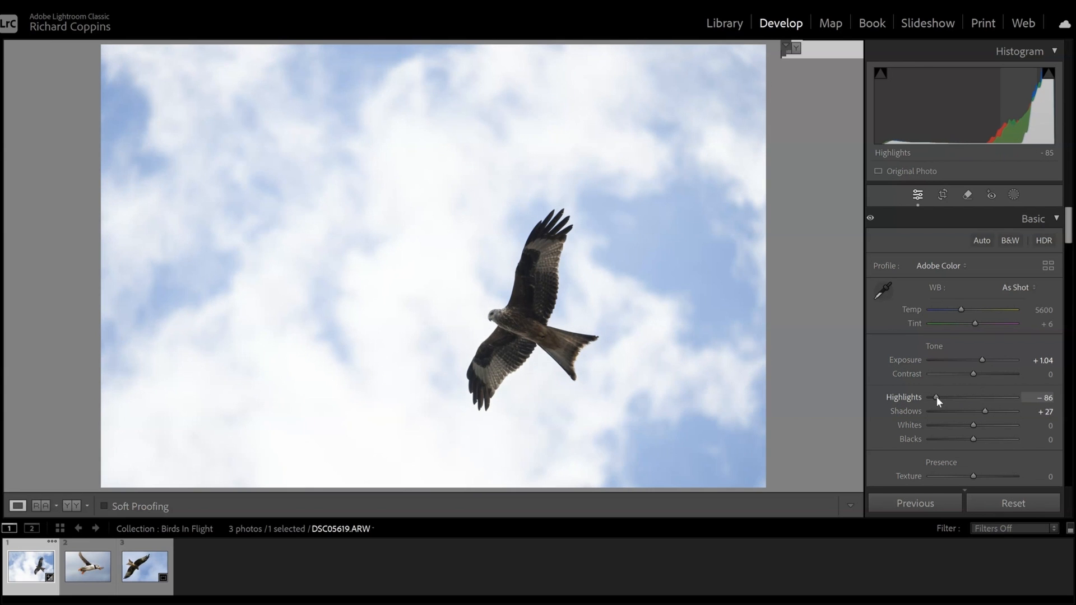